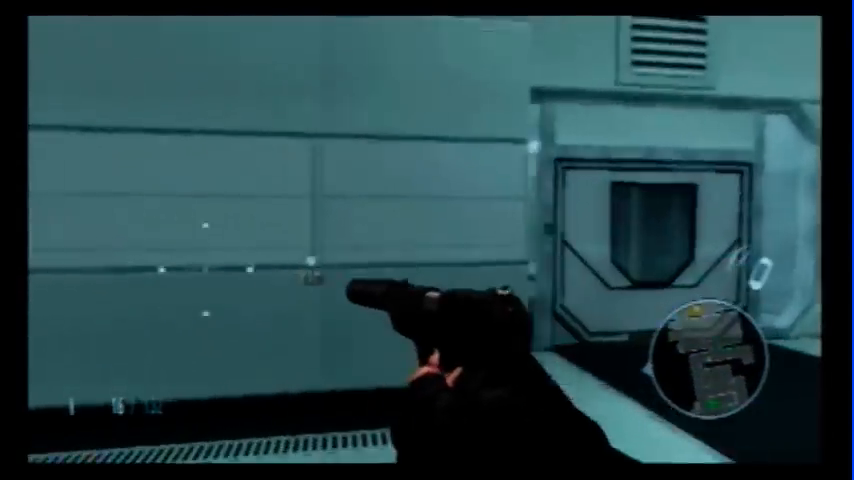
pyautogui.moveTo(427, 240)
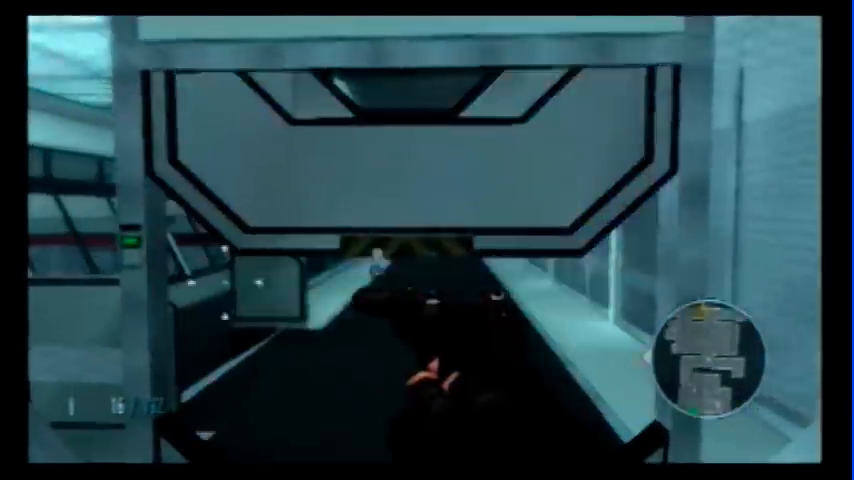